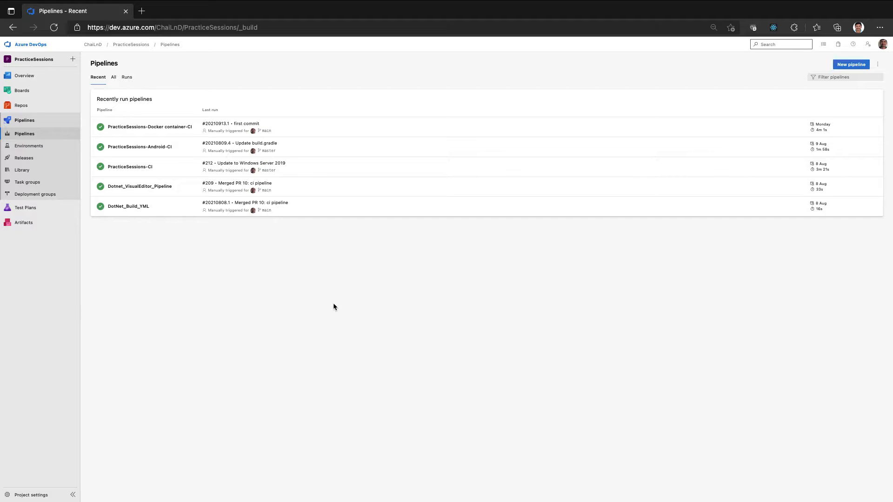
{"action": "mouse_move", "coordinate": [428, 179]}
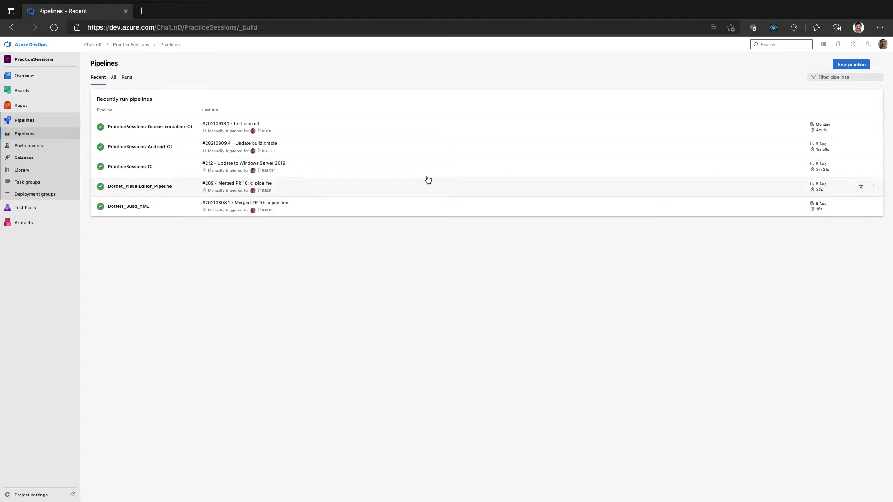
{"action": "mouse_move", "coordinate": [874, 187]}
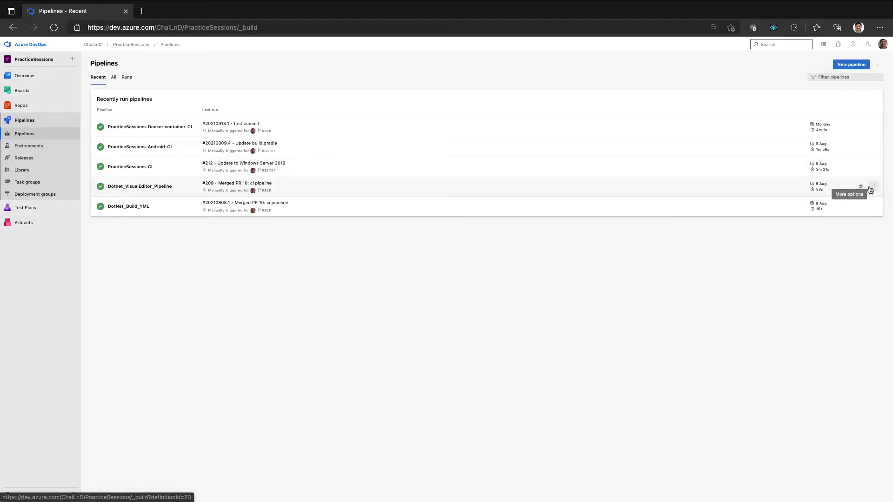
Step: Edit Dotnet_VisualEditor_Pipeline from its row's More options menu
{"action": "left_click", "coordinate": [874, 186]}
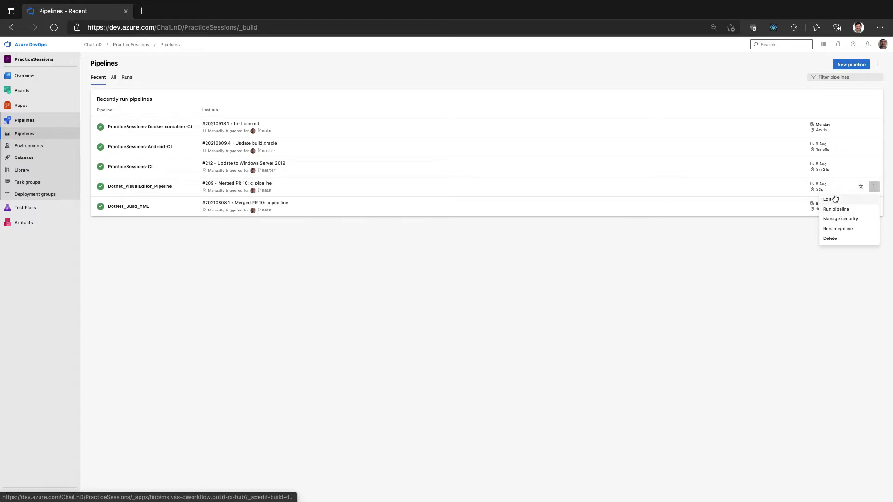
{"action": "left_click", "coordinate": [828, 199]}
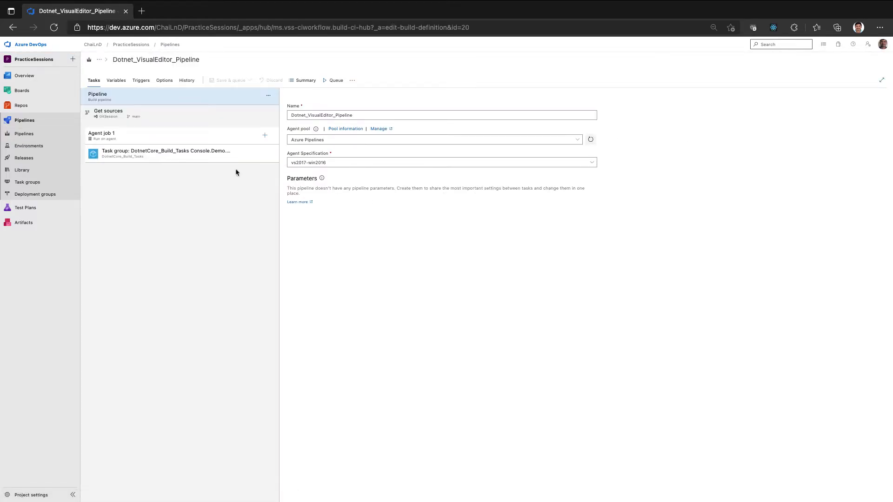
Step: Go to Task groups and open DotnetCore_Build_Tasks with its restore, build, publish and artifact tasks
{"action": "left_click", "coordinate": [27, 182]}
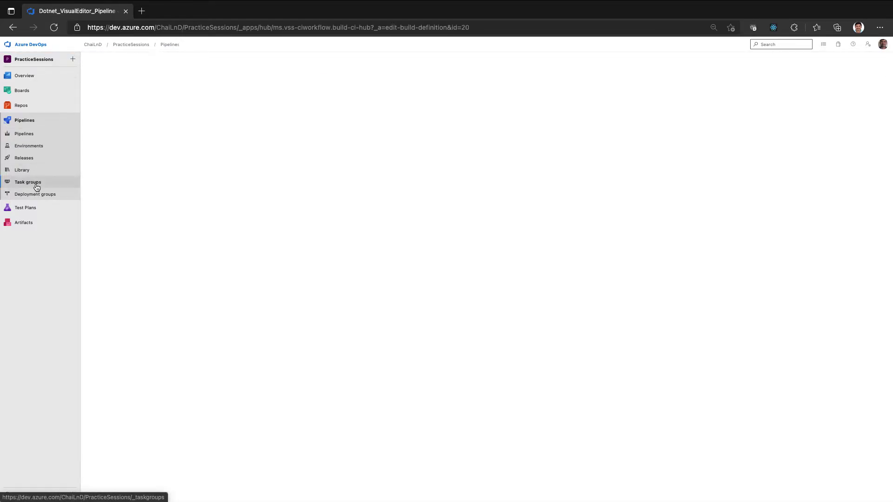
{"action": "left_click", "coordinate": [27, 182]}
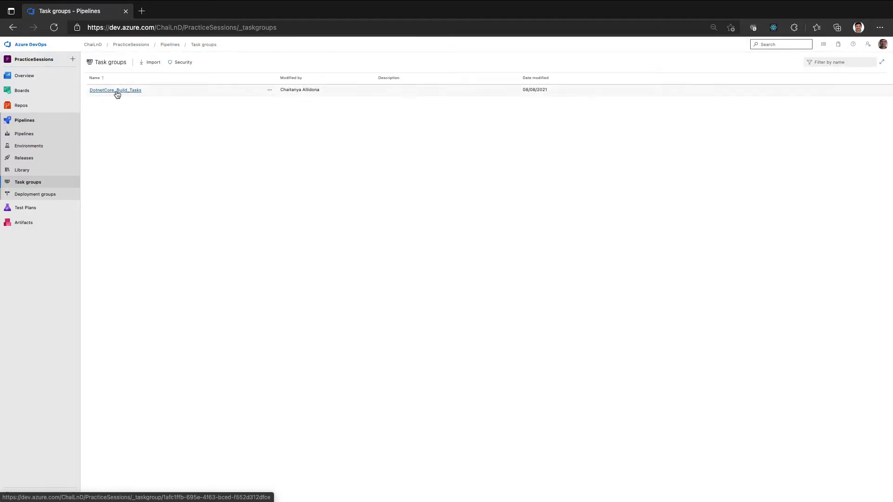
{"action": "left_click", "coordinate": [115, 89]}
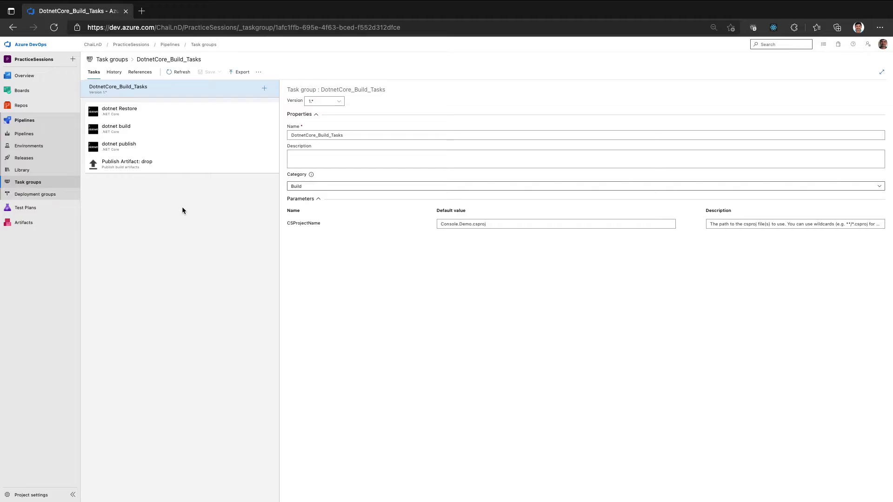
{"action": "mouse_move", "coordinate": [150, 156]}
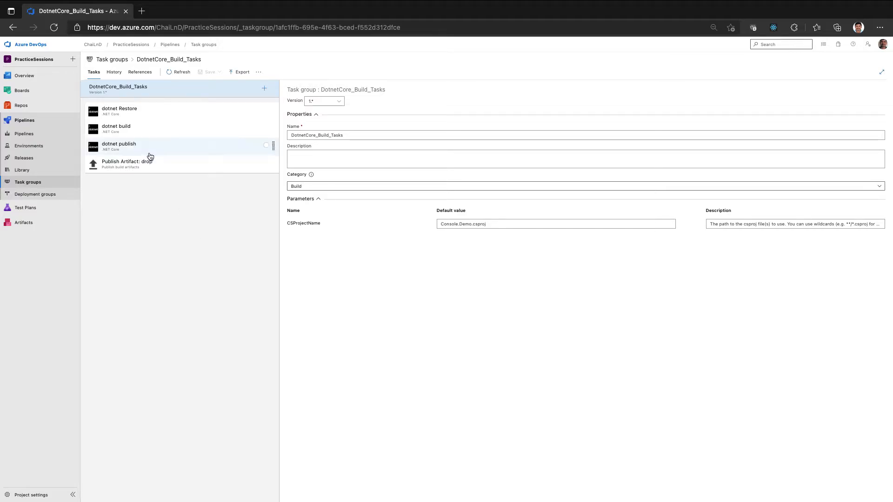
Step: Show the dotnet Restore task's settings with Feeds and authentication expanded
{"action": "left_click", "coordinate": [119, 111]}
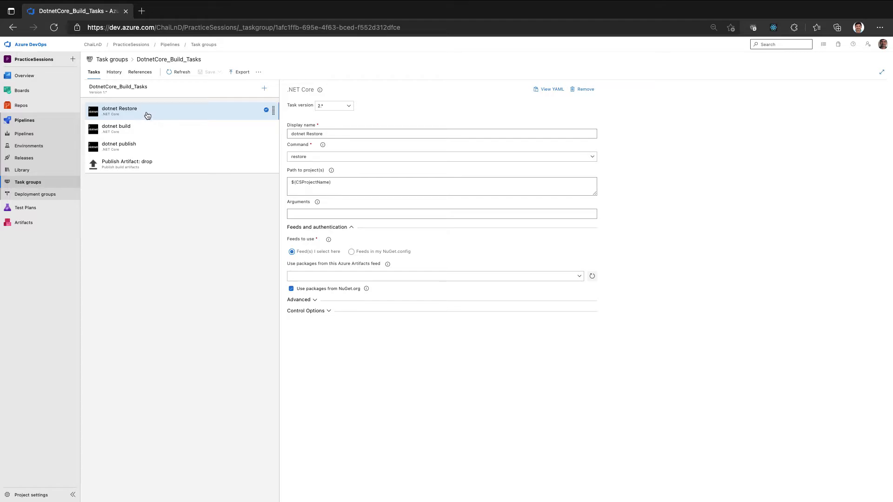
{"action": "mouse_move", "coordinate": [322, 248]}
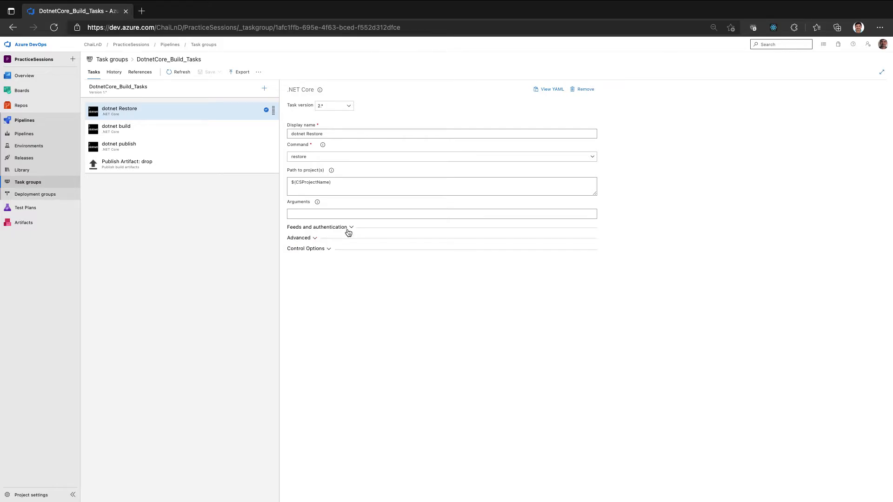
{"action": "left_click", "coordinate": [317, 227]}
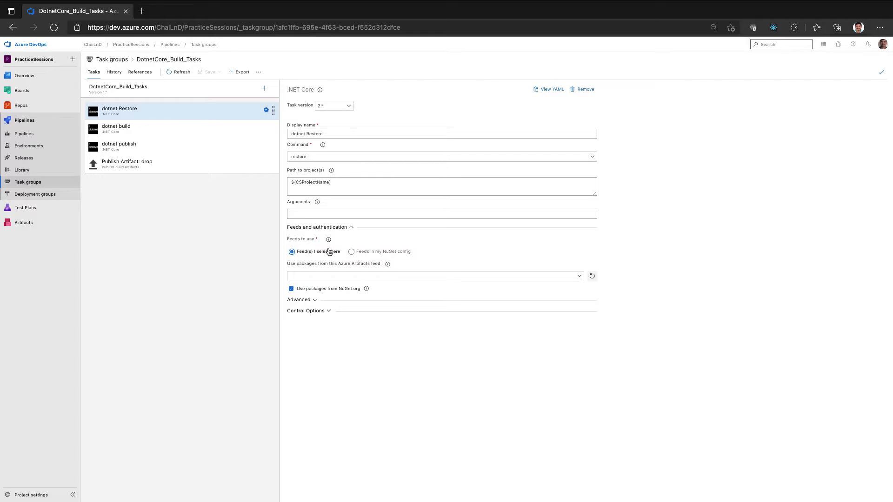
{"action": "mouse_move", "coordinate": [320, 267]}
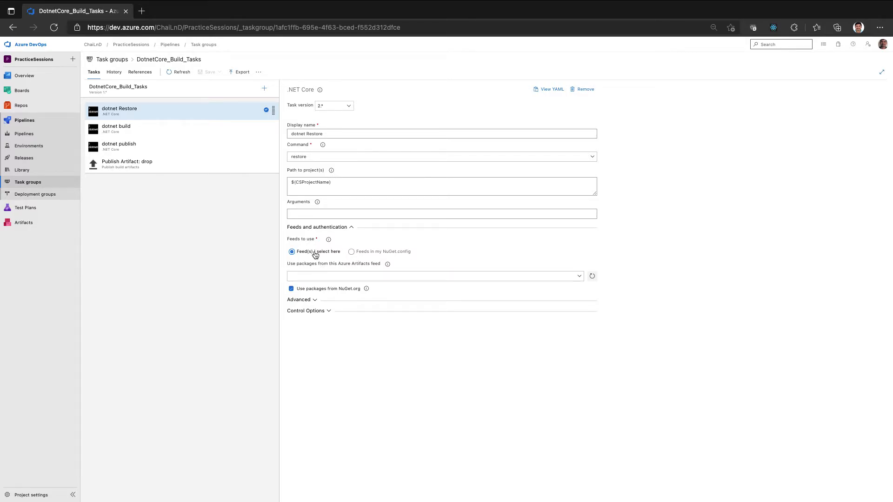
{"action": "mouse_move", "coordinate": [365, 266]}
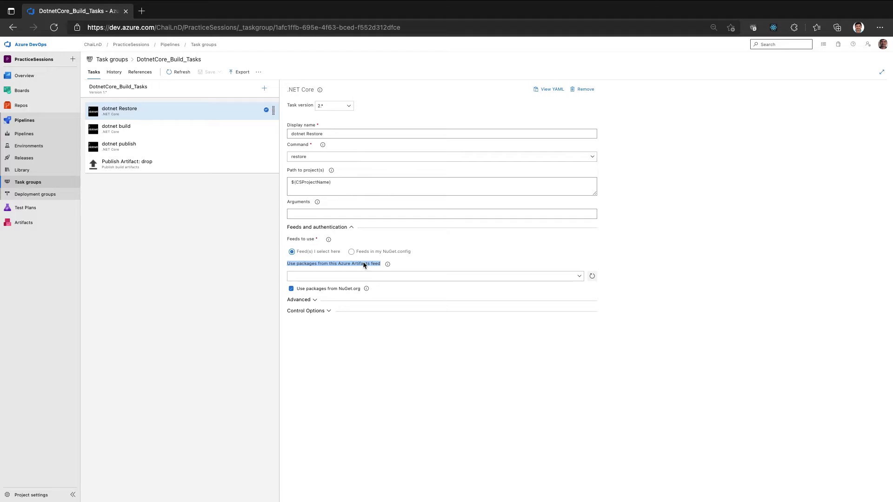
{"action": "mouse_move", "coordinate": [464, 290]}
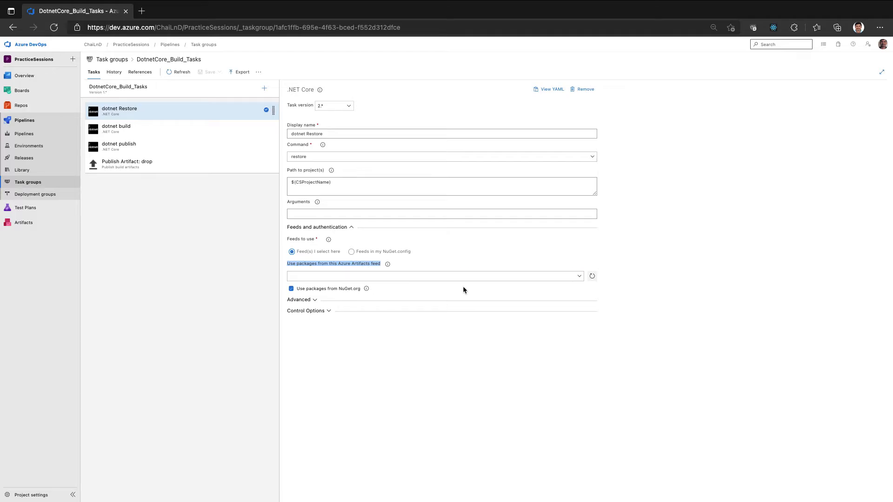
Step: Restore from Internale_NugetServer without NuGet.org, then choose Feeds in my NuGet.config instead
{"action": "left_click", "coordinate": [436, 276]}
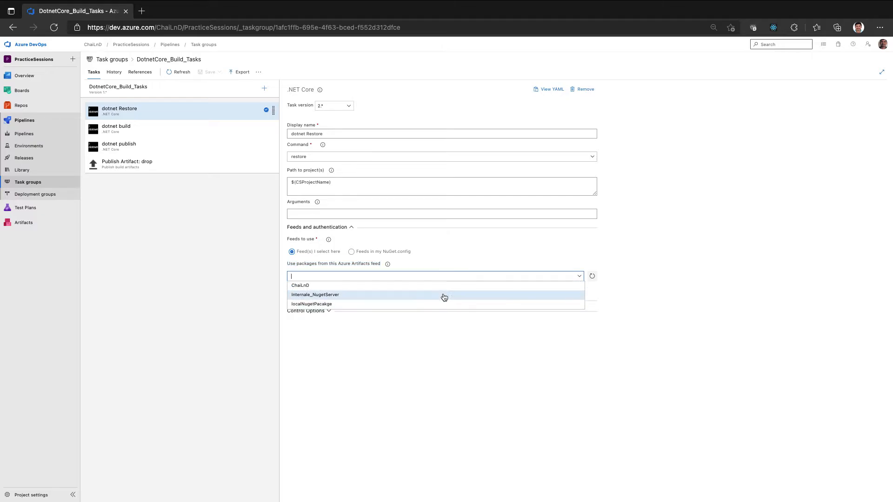
{"action": "mouse_move", "coordinate": [399, 297]}
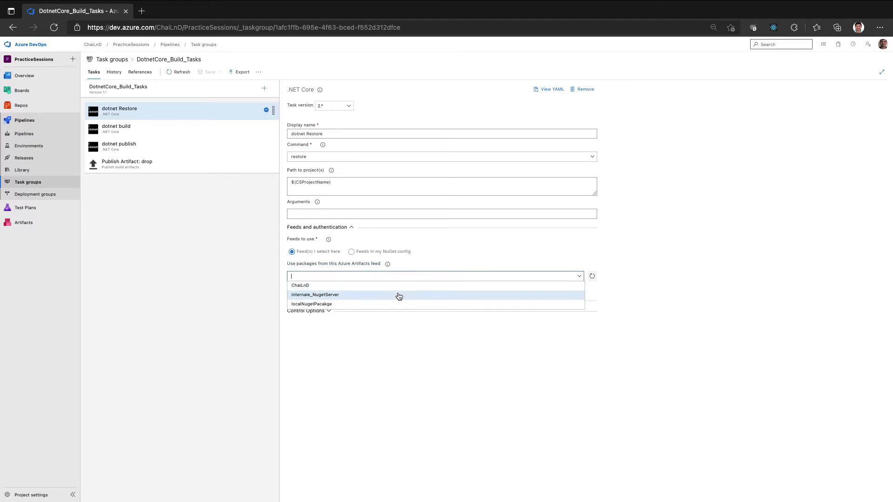
{"action": "mouse_move", "coordinate": [336, 297]}
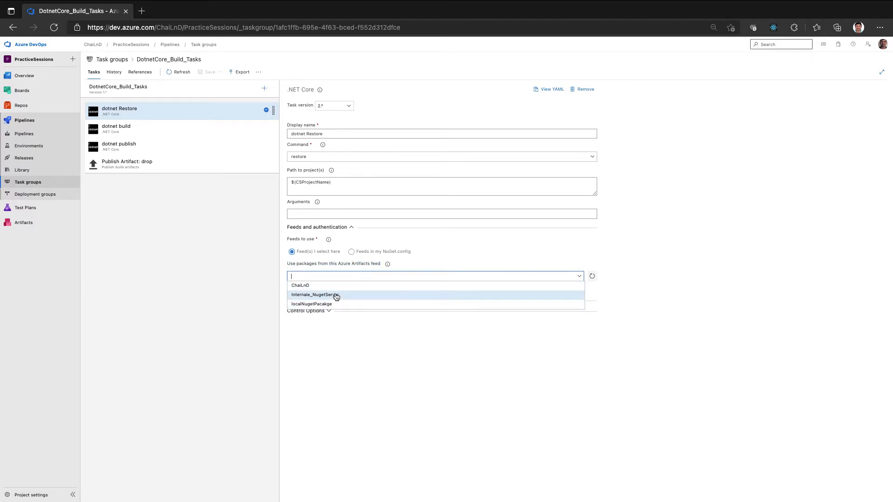
{"action": "left_click", "coordinate": [313, 295]}
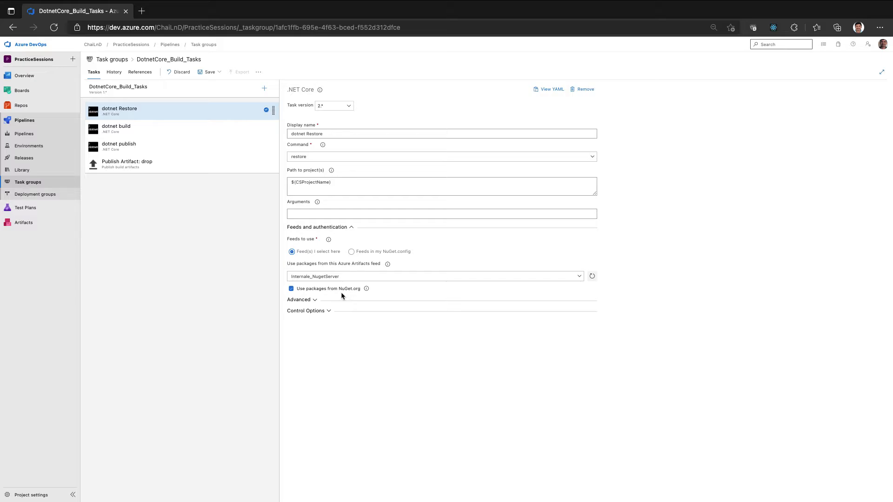
{"action": "left_click", "coordinate": [292, 289]}
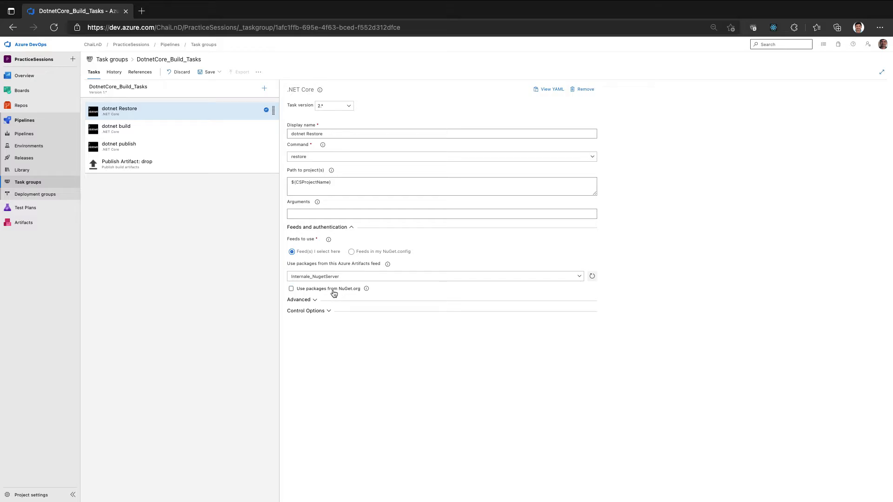
{"action": "left_click", "coordinate": [433, 277]}
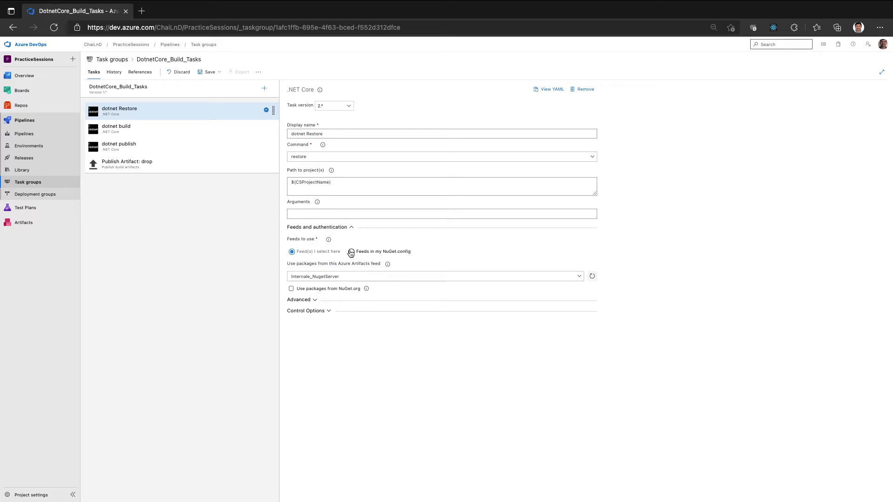
{"action": "left_click", "coordinate": [351, 251]}
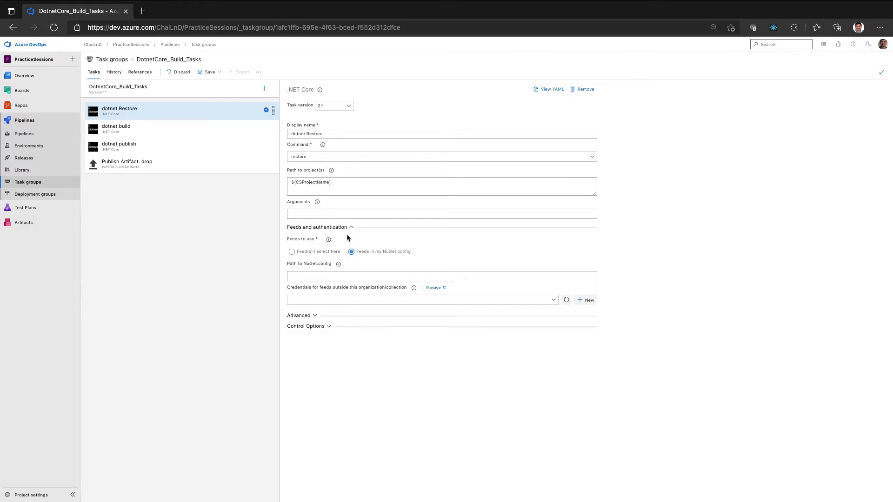
{"action": "mouse_move", "coordinate": [25, 223]}
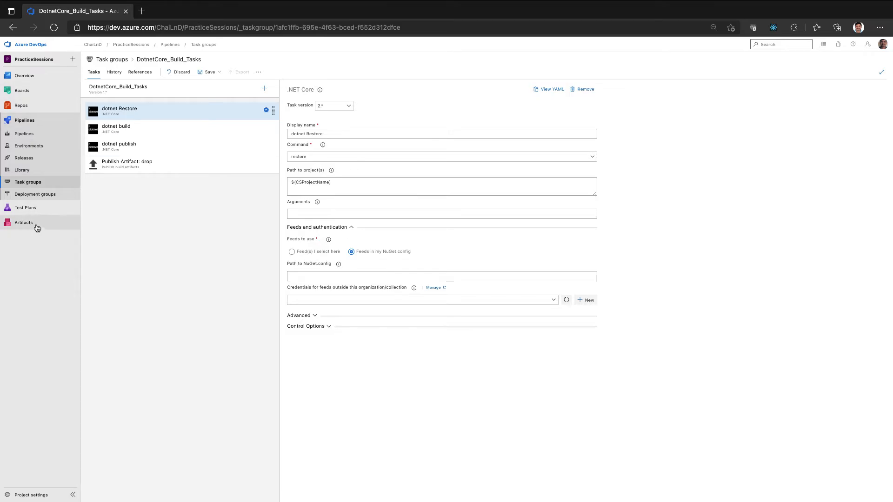
Step: View the Internale_NugetServer feed's packages in Artifacts in a new tab
{"action": "left_click", "coordinate": [141, 12]}
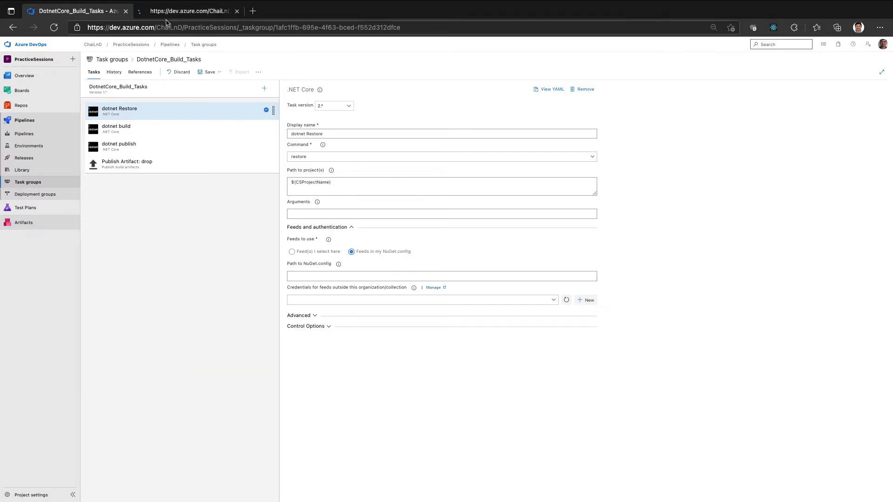
{"action": "left_click", "coordinate": [188, 11]}
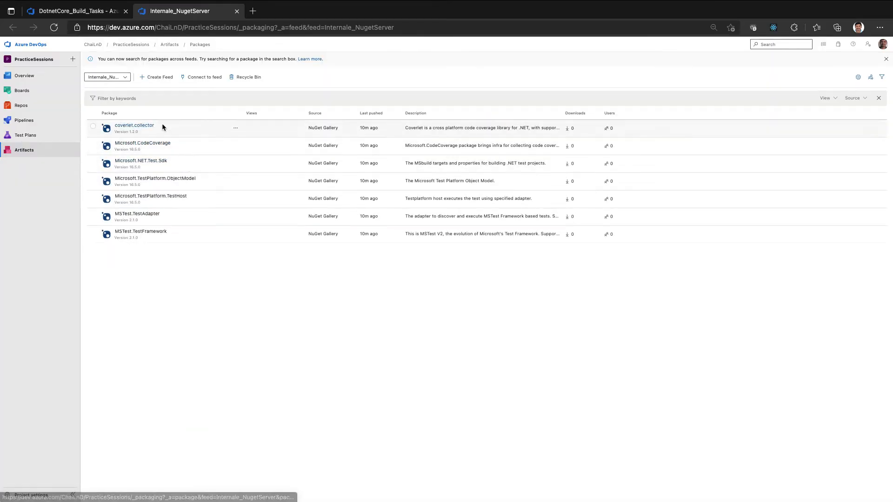
Step: Show the Connect to feed dotnet instructions for Internale_NugetServer
{"action": "left_click", "coordinate": [204, 77]}
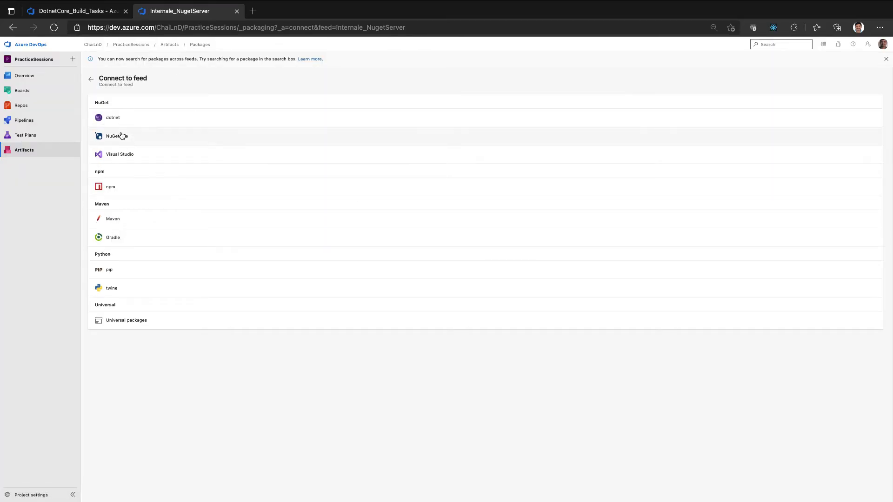
{"action": "left_click", "coordinate": [120, 153]}
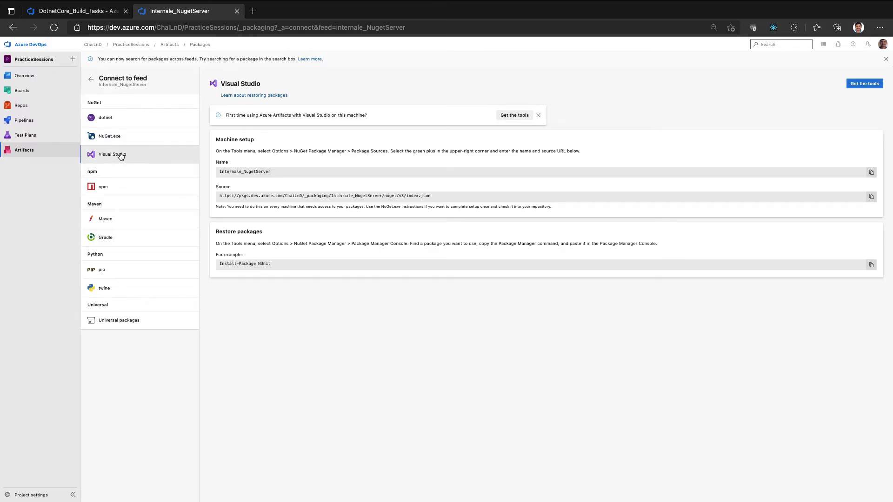
{"action": "left_click", "coordinate": [105, 117]}
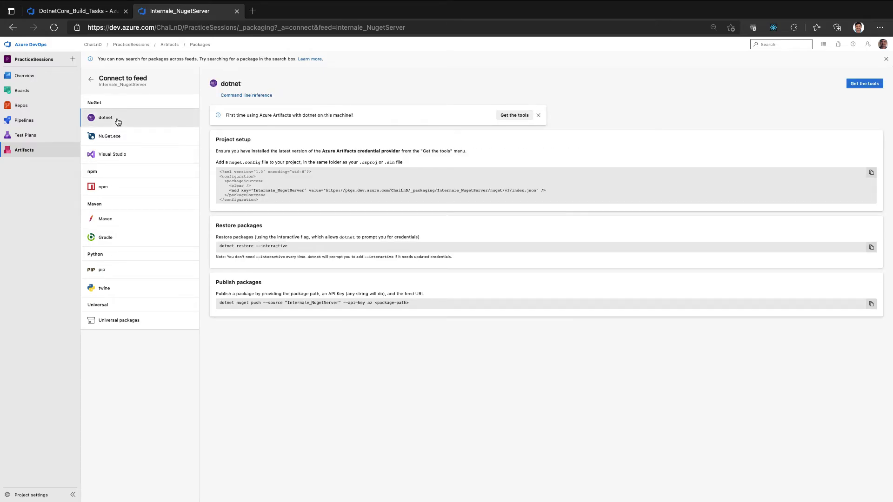
{"action": "mouse_move", "coordinate": [270, 202]}
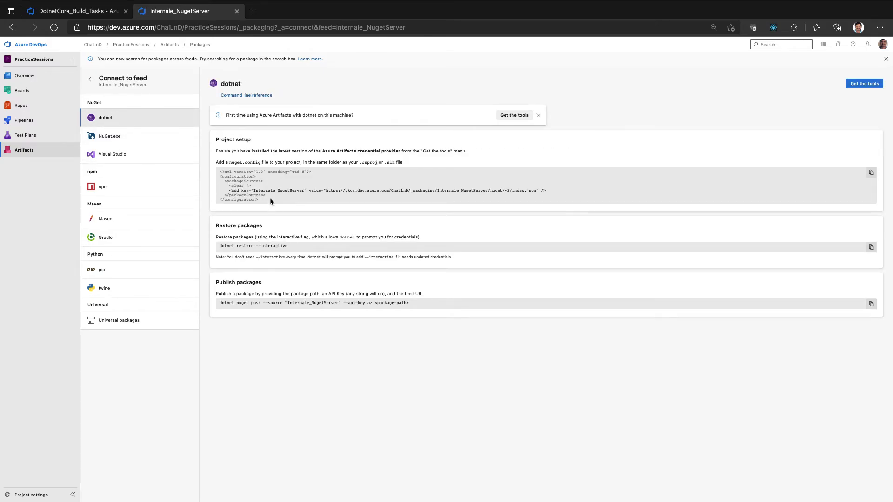
{"action": "mouse_move", "coordinate": [262, 211]}
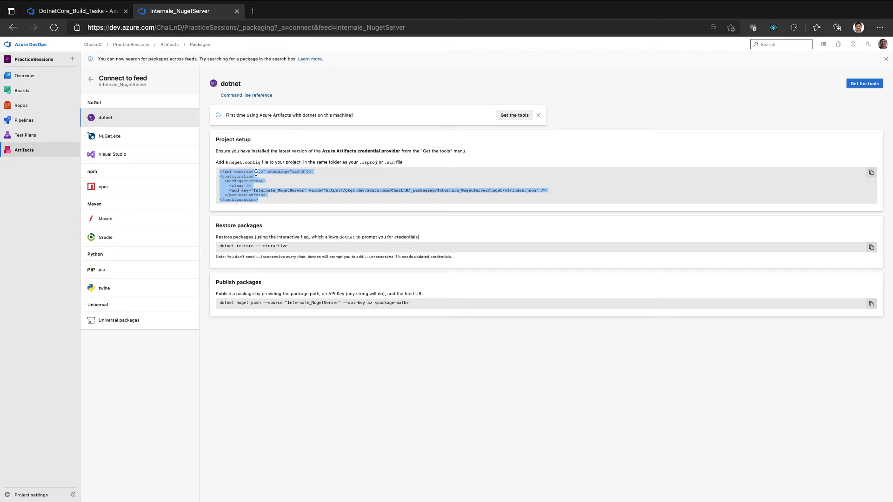
Step: Inspect the nuget.config snippet, select the Internale_NugetServer feed key, and return to the task group
{"action": "left_click", "coordinate": [230, 162]}
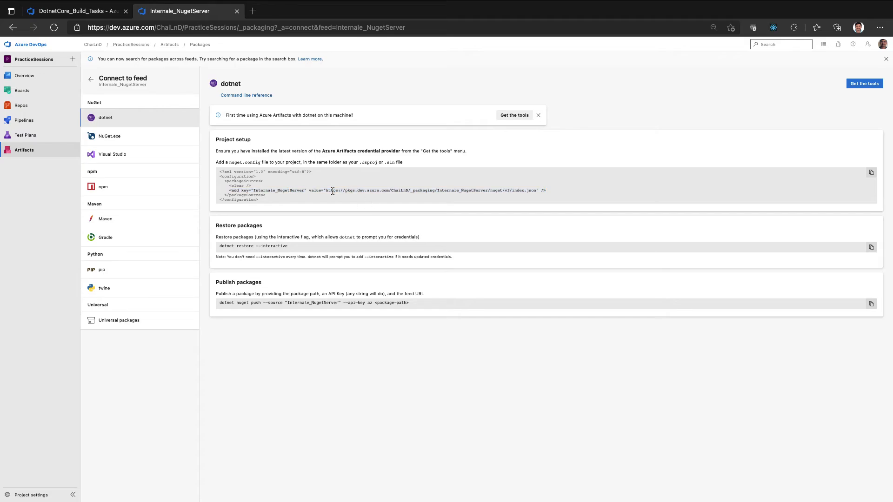
{"action": "double_click", "coordinate": [279, 190]}
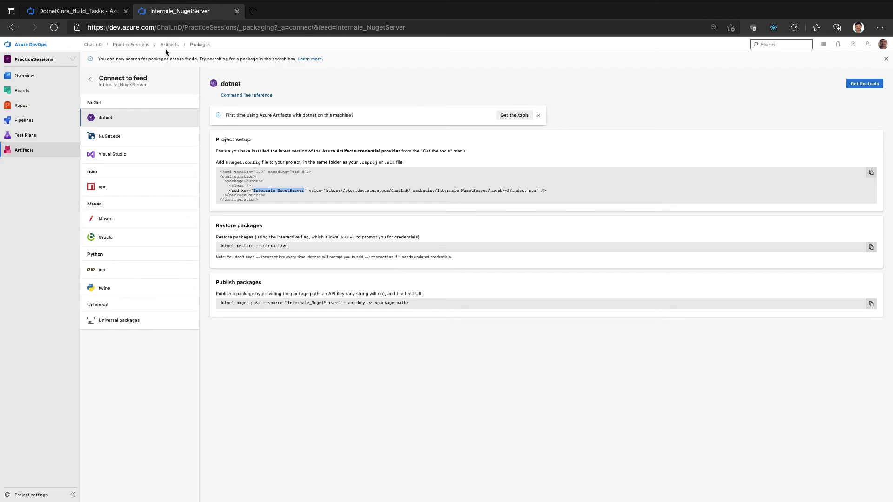
{"action": "left_click", "coordinate": [77, 11]}
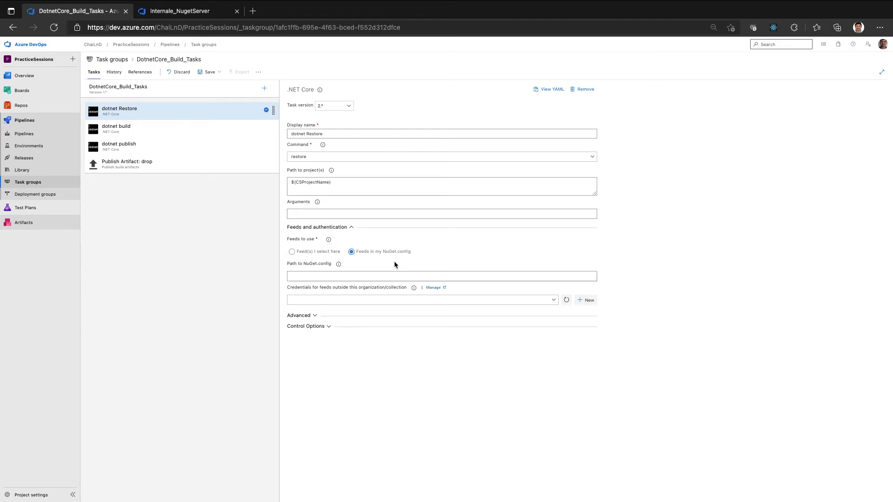
{"action": "mouse_move", "coordinate": [386, 260]}
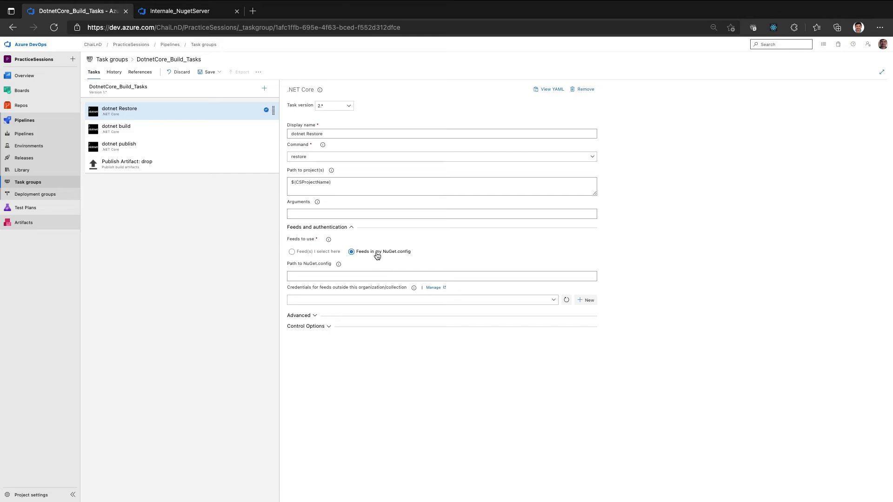
Step: Compare the Feeds to use options and revisit the feed's nuget.config instructions
{"action": "left_click", "coordinate": [292, 252]}
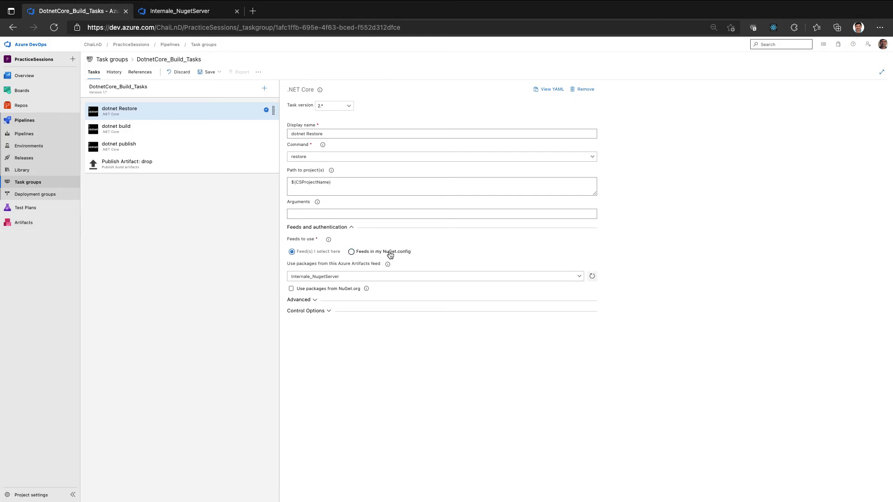
{"action": "left_click", "coordinate": [352, 252]}
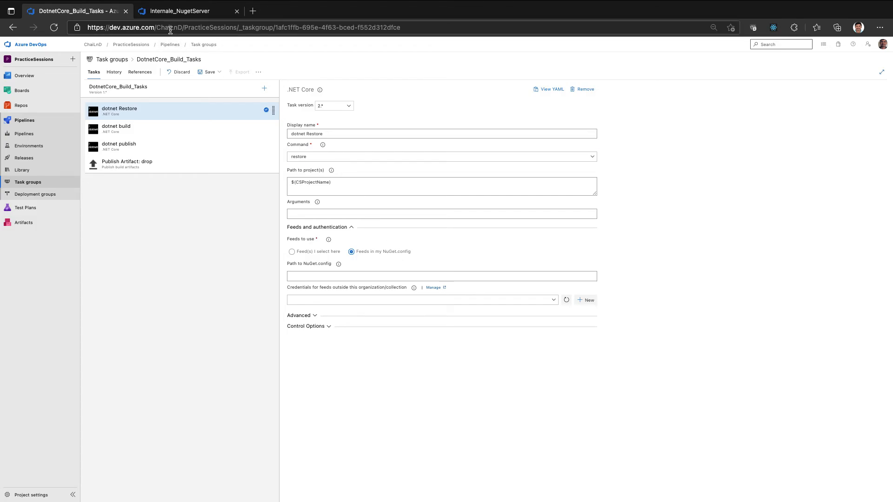
{"action": "left_click", "coordinate": [179, 12]}
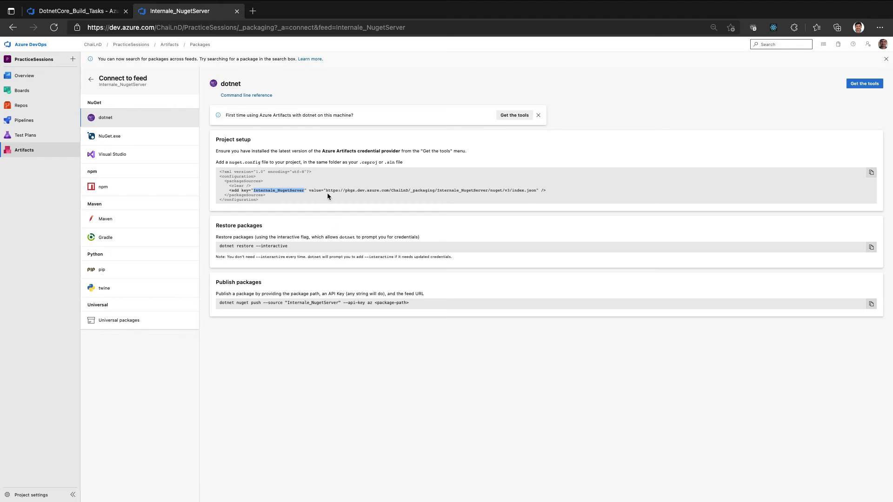
{"action": "mouse_move", "coordinate": [170, 84]}
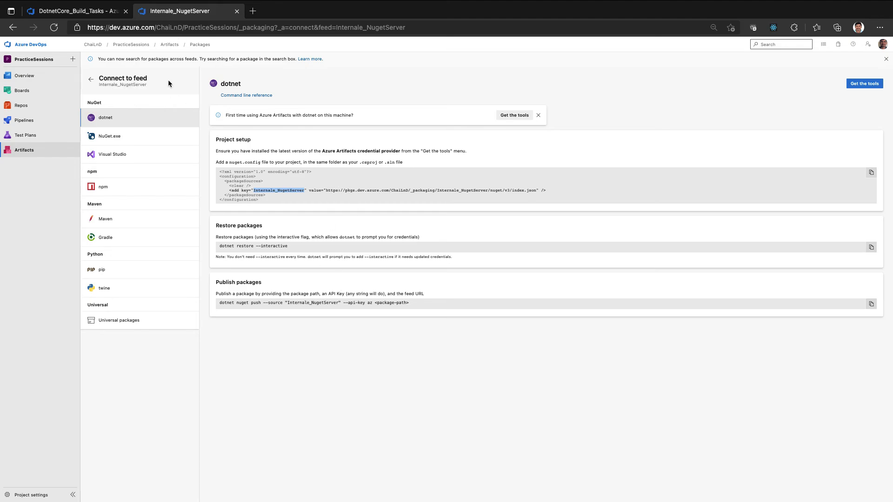
{"action": "left_click", "coordinate": [77, 11]}
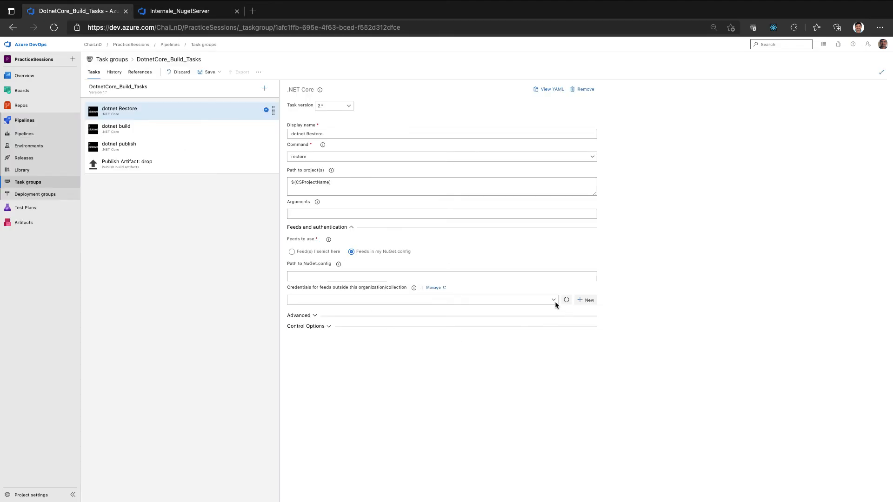
Step: Start a new NuGet service connection for credentials to feeds outside the organization
{"action": "left_click", "coordinate": [552, 300]}
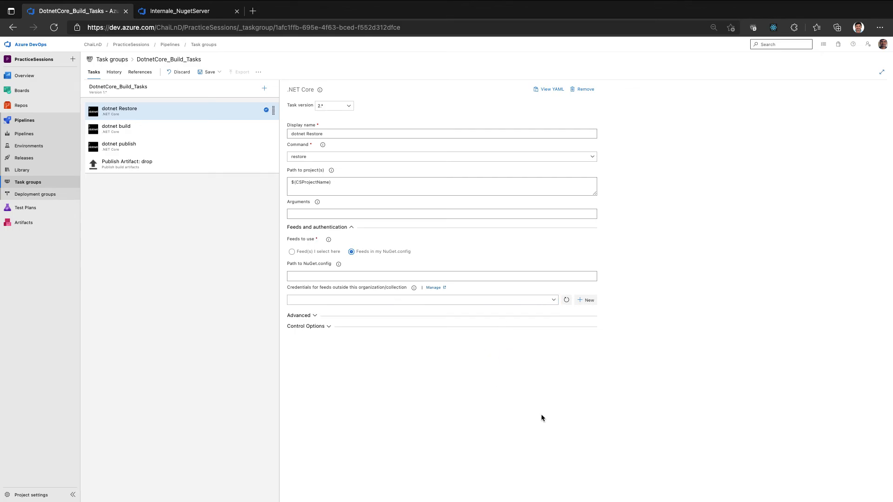
{"action": "left_click", "coordinate": [585, 301]}
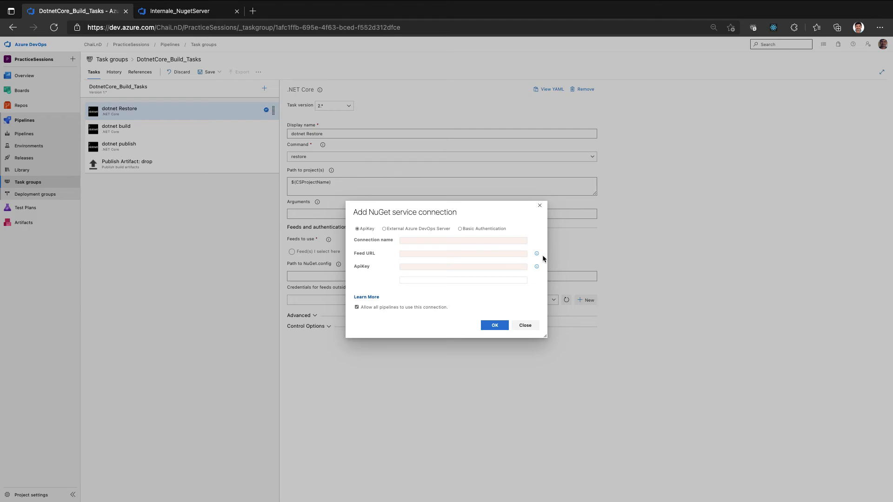
{"action": "mouse_move", "coordinate": [418, 217]}
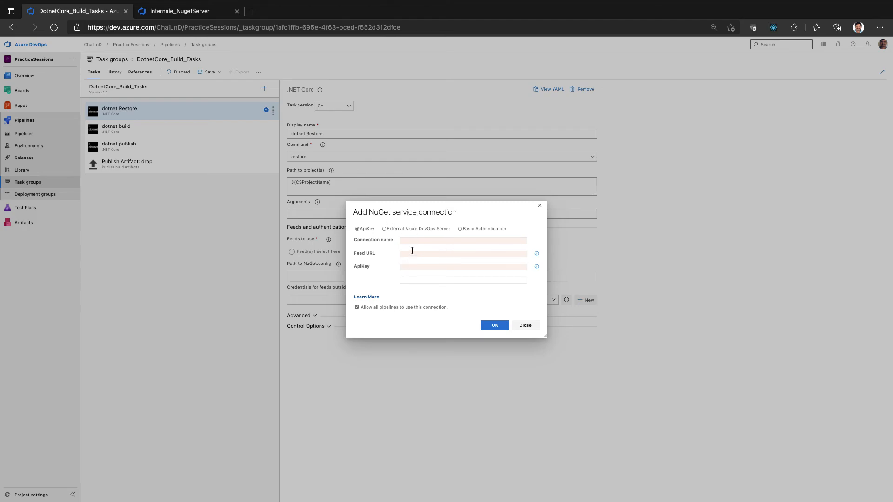
{"action": "mouse_move", "coordinate": [389, 273]}
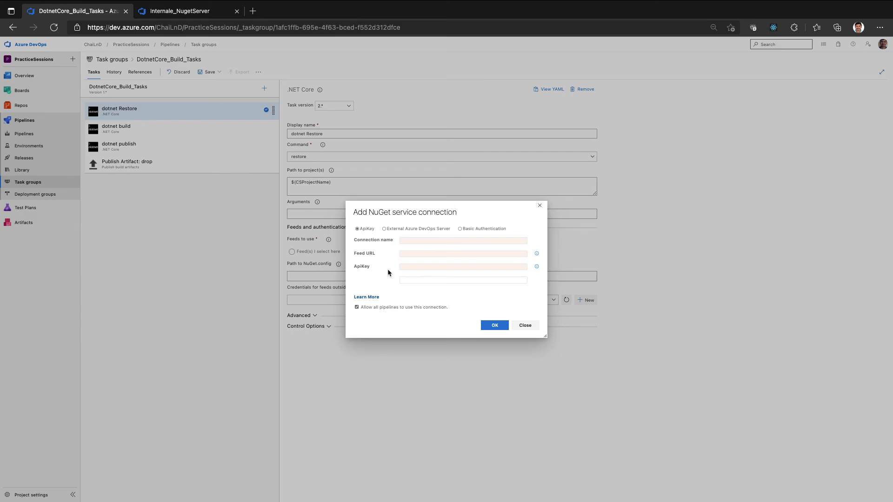
{"action": "mouse_move", "coordinate": [361, 240]}
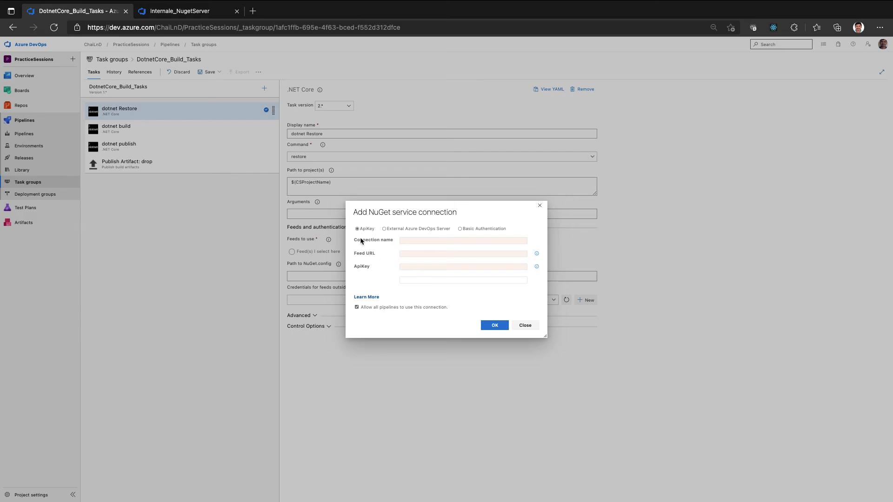
{"action": "mouse_move", "coordinate": [483, 306]}
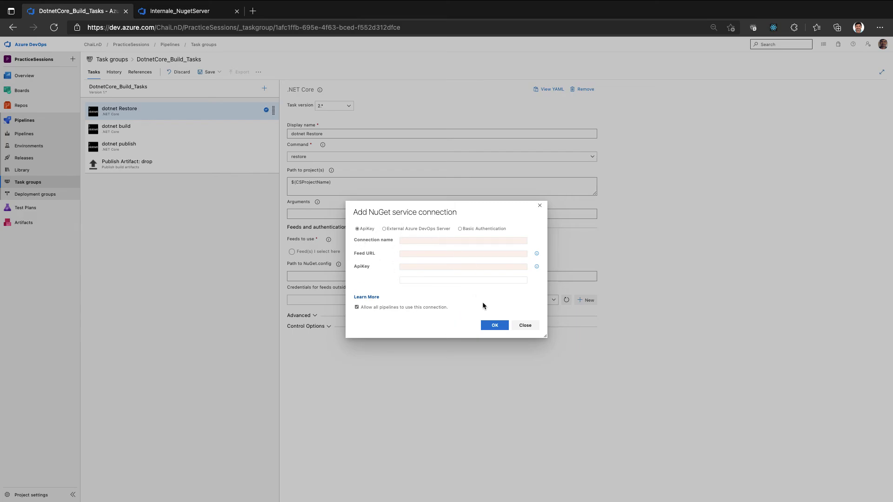
{"action": "mouse_move", "coordinate": [524, 325]}
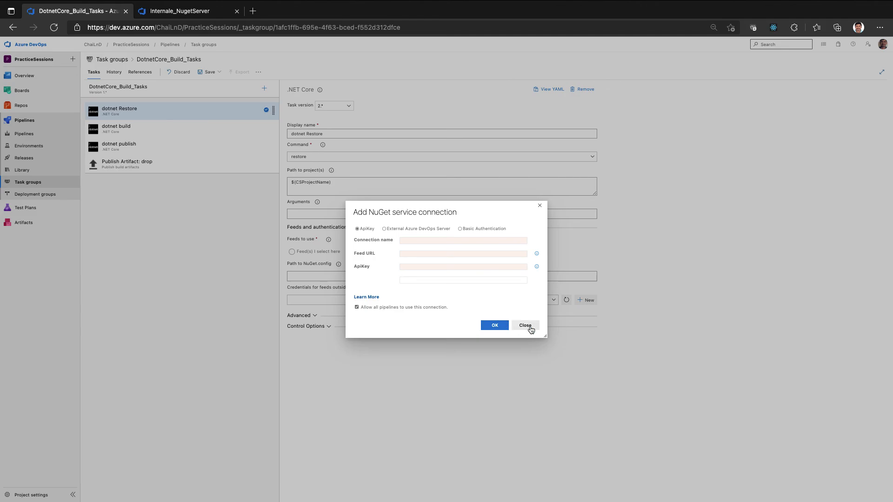
Step: Close the Add NuGet service connection dialog without creating a connection
{"action": "left_click", "coordinate": [524, 326]}
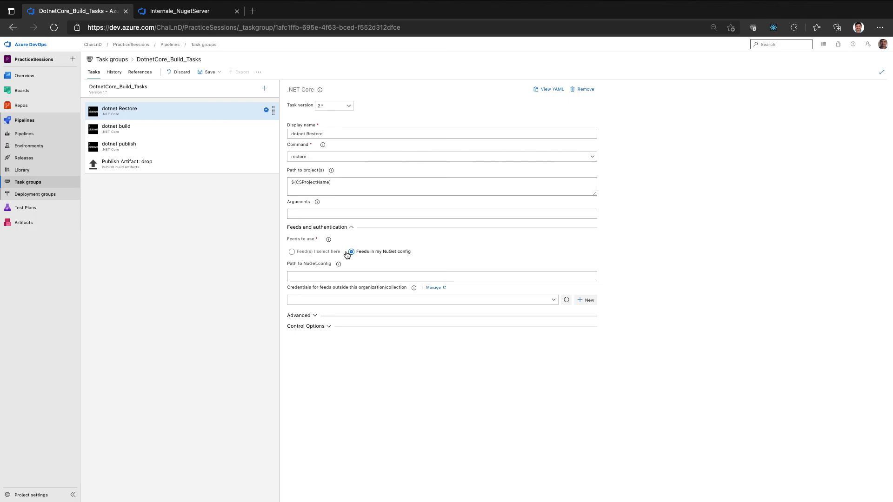
Step: Set Feeds to use to 'Feed(s) I select here' with Internale_NugetServer as the Azure Artifacts feed
{"action": "left_click", "coordinate": [291, 252]}
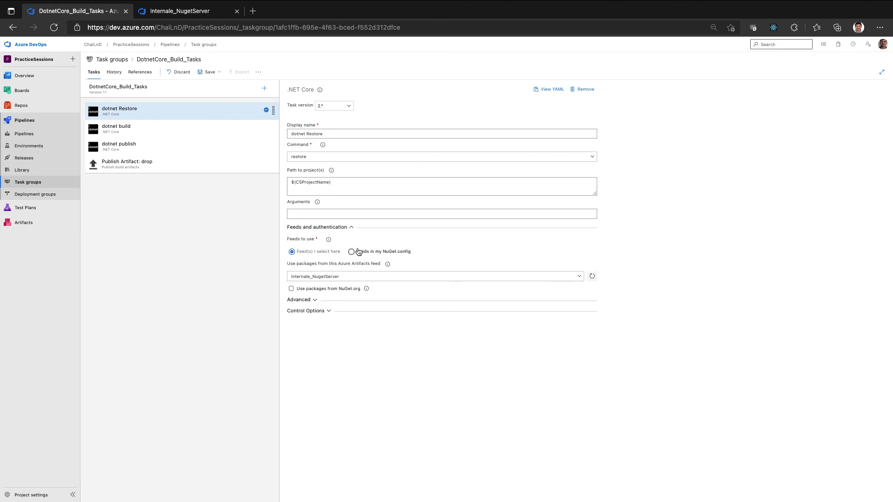
{"action": "mouse_move", "coordinate": [370, 252]}
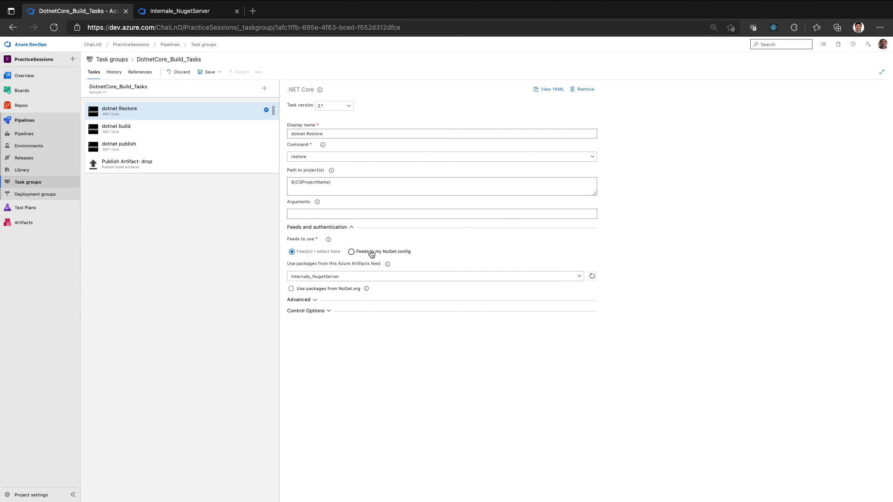